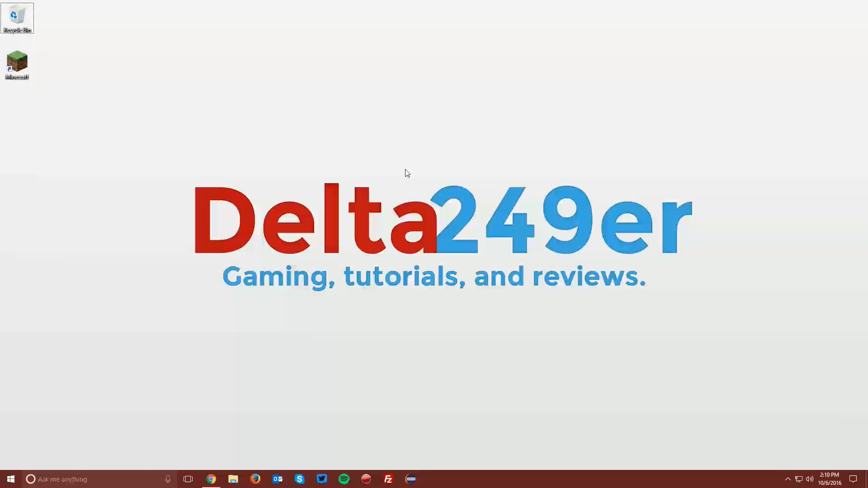
Step: Launch the Minecraft Launcher and save the profile with Use version set to release 1.10.2
click(17, 65)
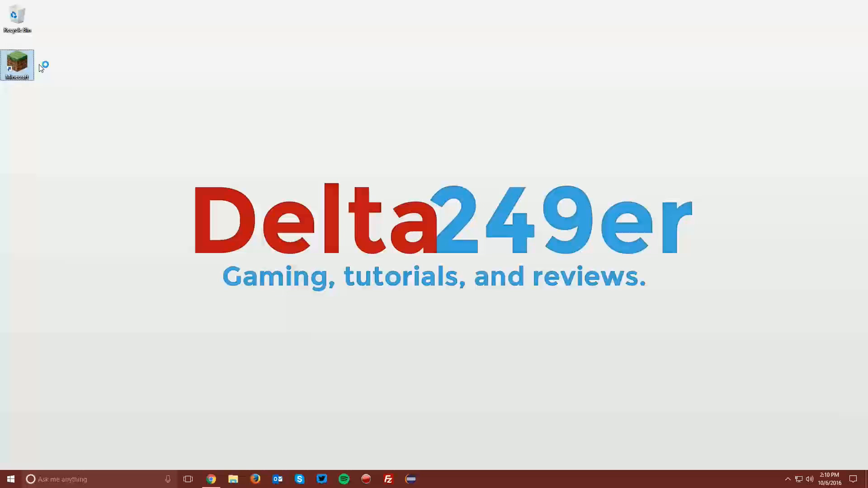
double_click(17, 64)
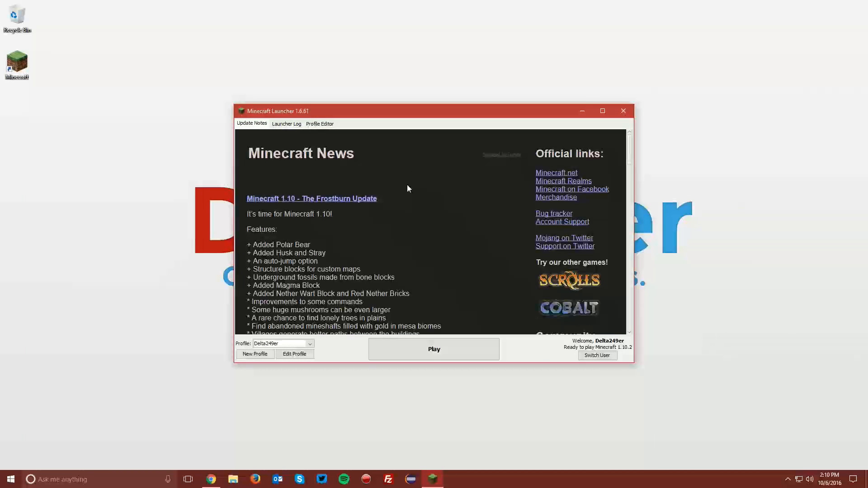
click(294, 353)
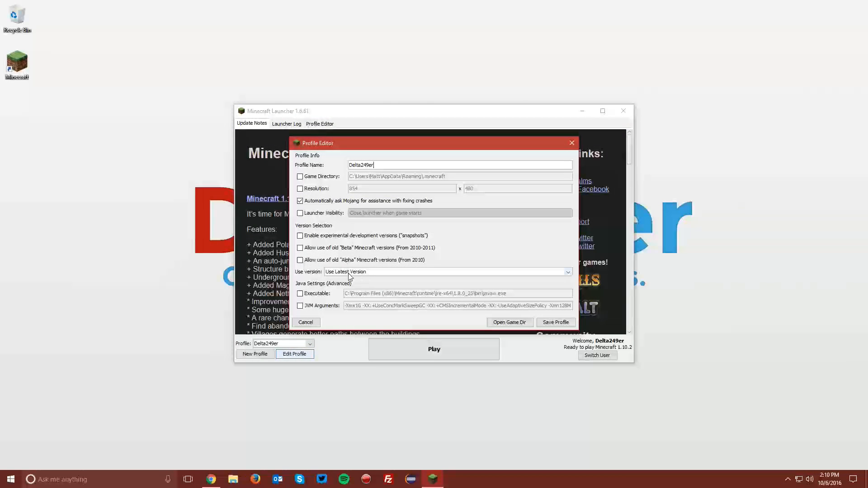
click(567, 271)
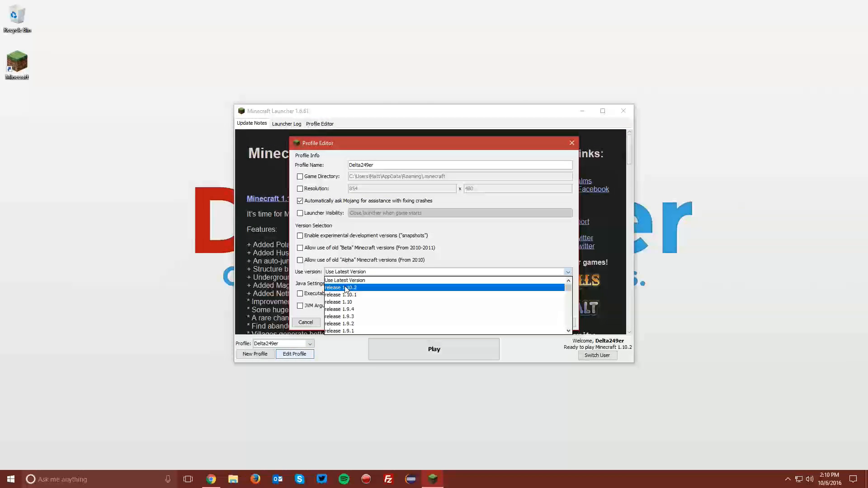
click(340, 287)
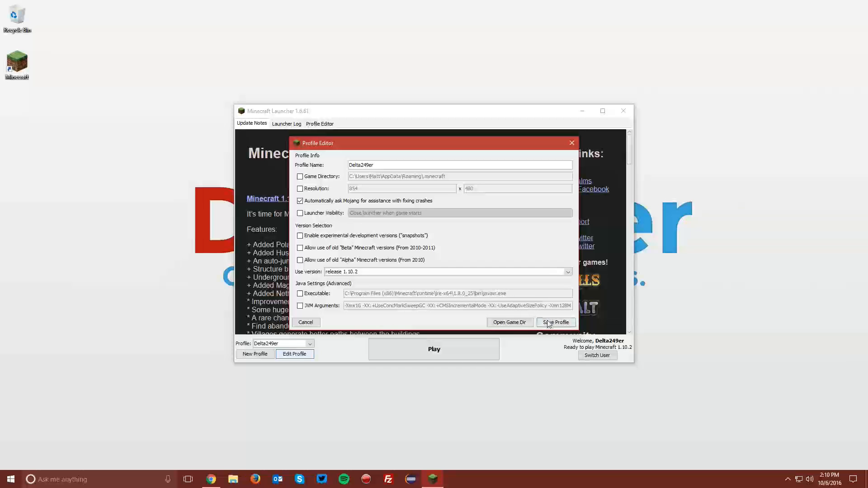
click(555, 322)
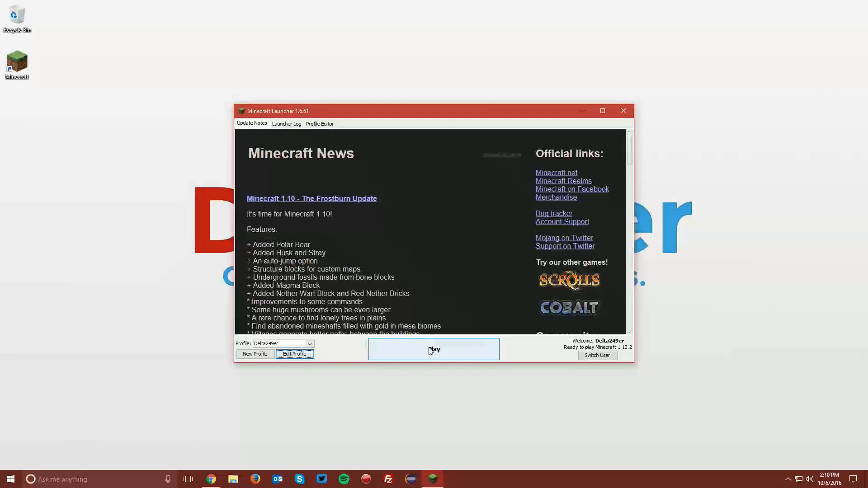
Step: Play Minecraft 1.10.2 to its title screen, then quit the game
click(434, 349)
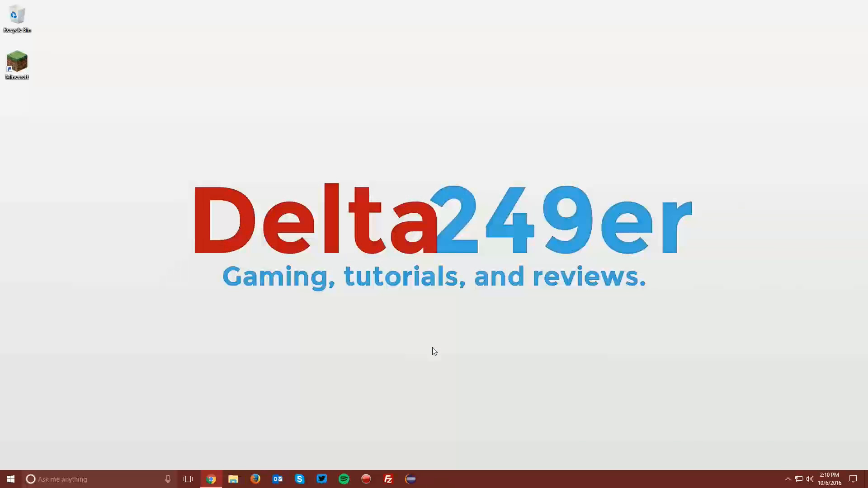
double_click(17, 62)
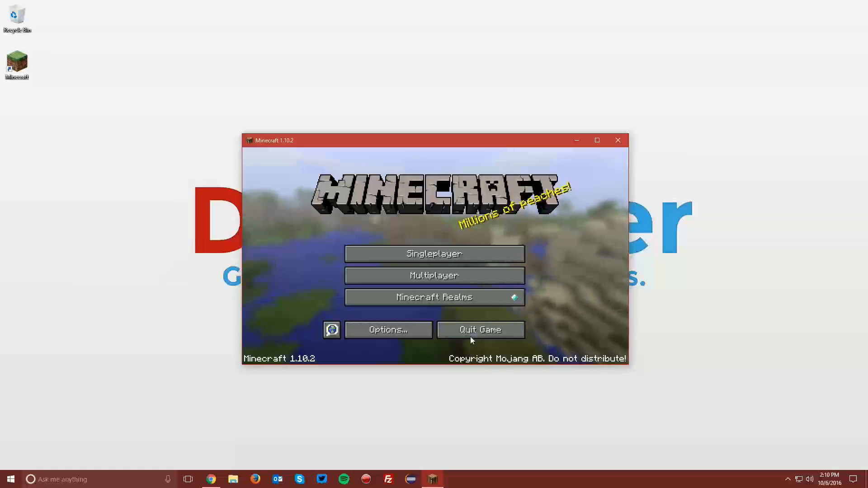
click(479, 330)
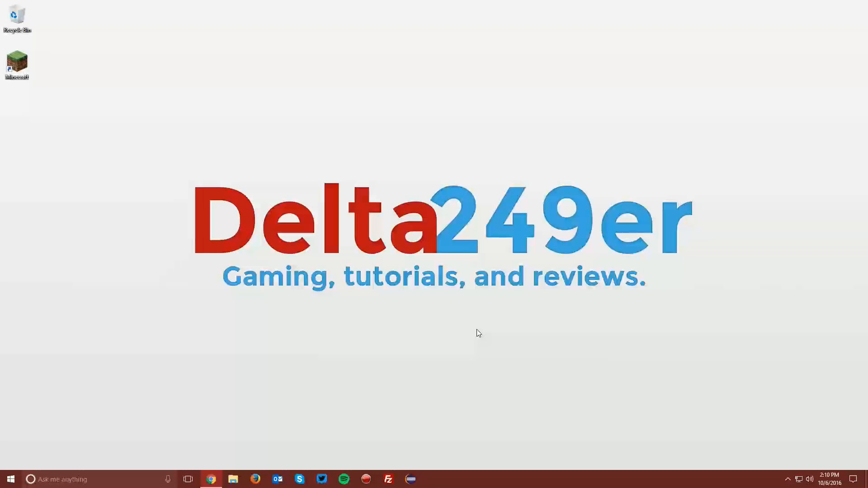
Step: On optifine.net/downloads, start the download of OptiFine 1.10.2 HD U C3
click(210, 478)
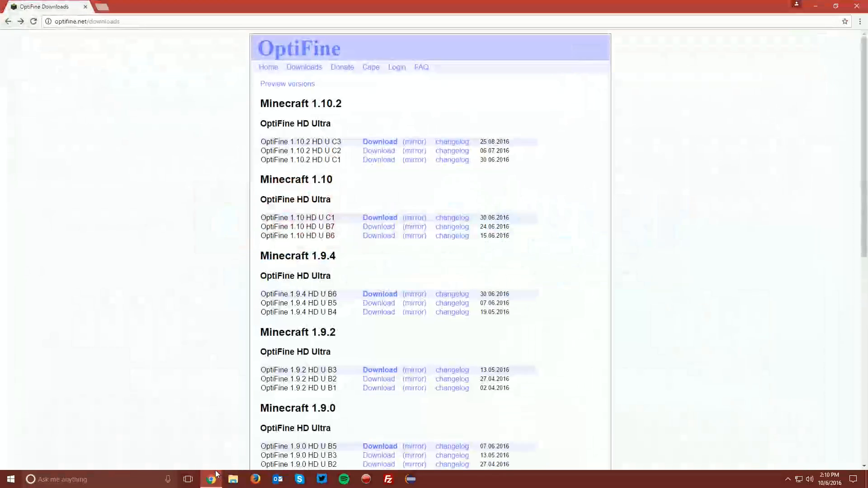
click(86, 22)
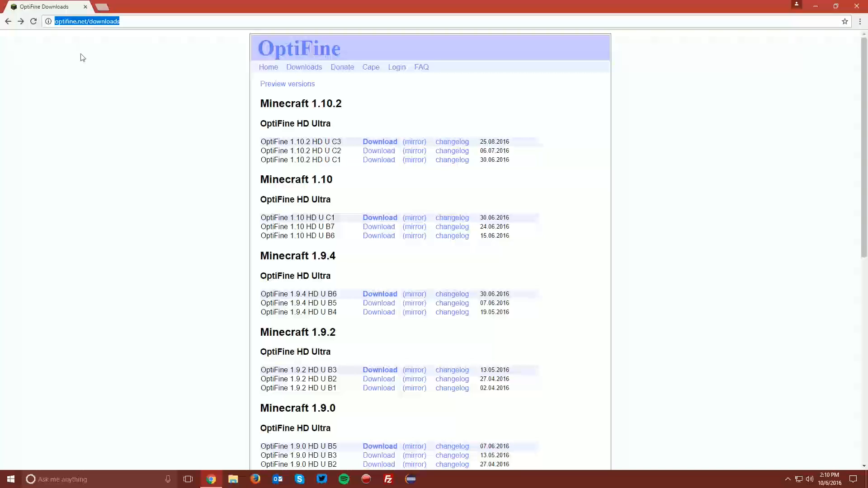
click(288, 109)
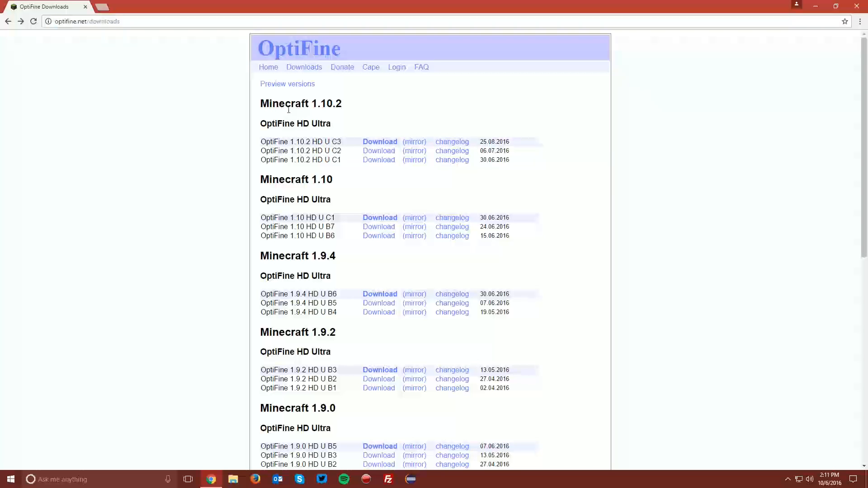
drag(260, 83, 342, 103)
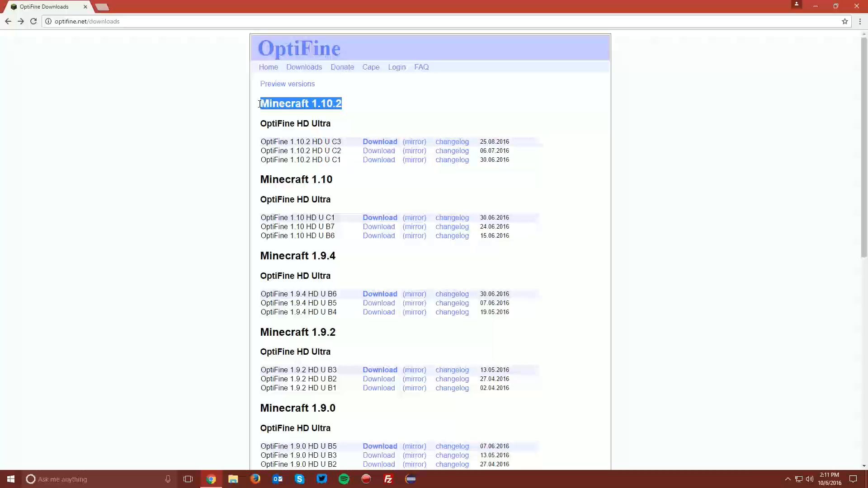
click(336, 126)
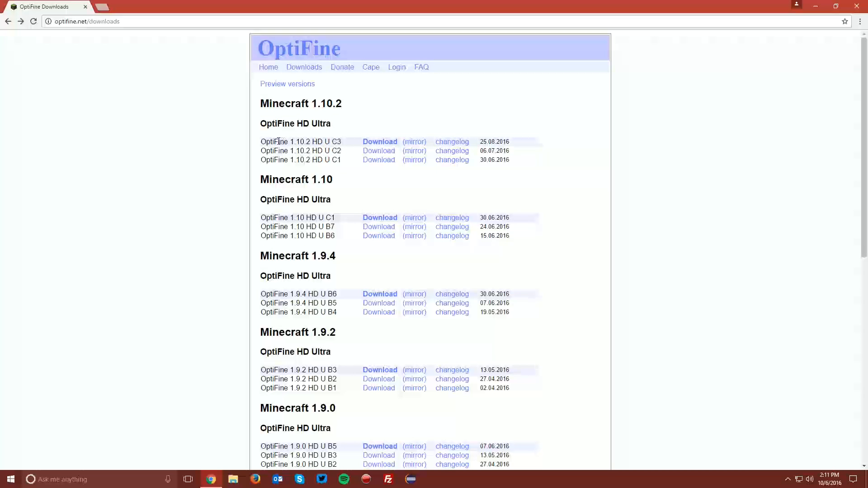
mouse_move(380, 142)
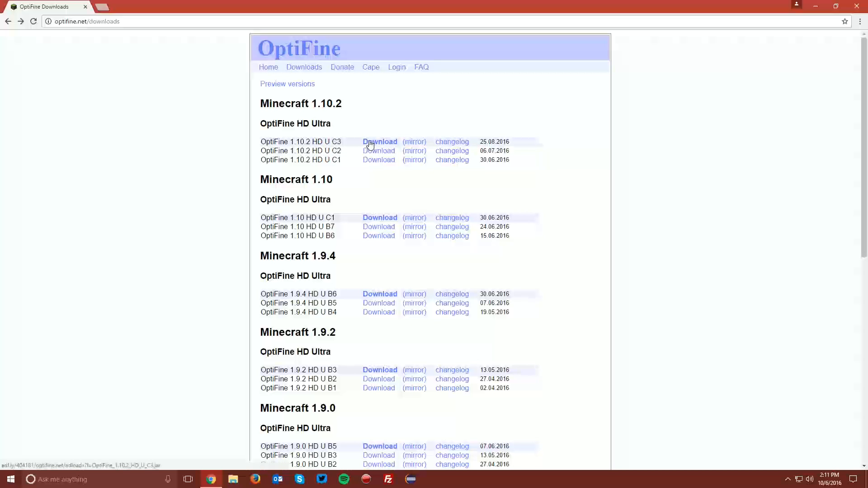
click(380, 142)
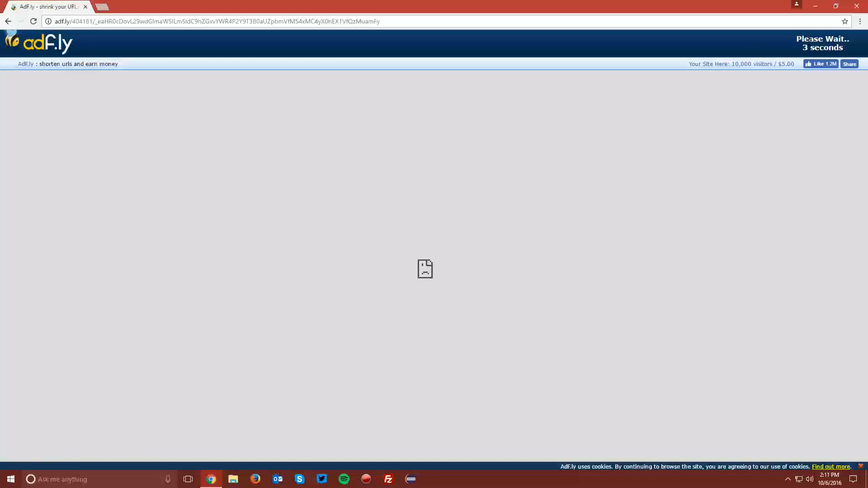
mouse_move(824, 43)
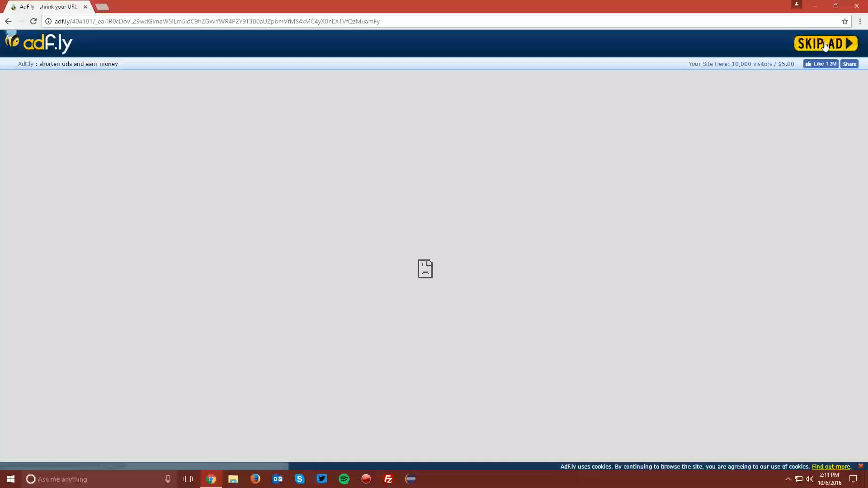
Step: Skip the adf.ly ad and save the OptiFine_1.10.2_HD_U_C3 jar to the Desktop
click(825, 43)
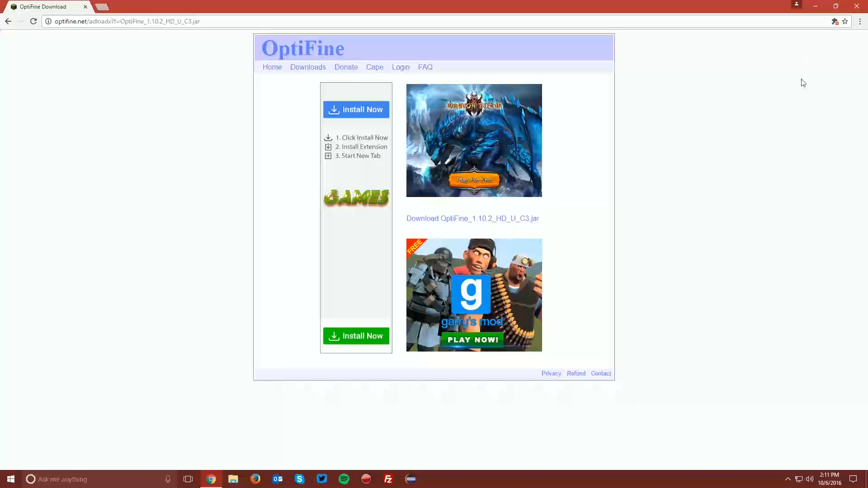
mouse_move(514, 222)
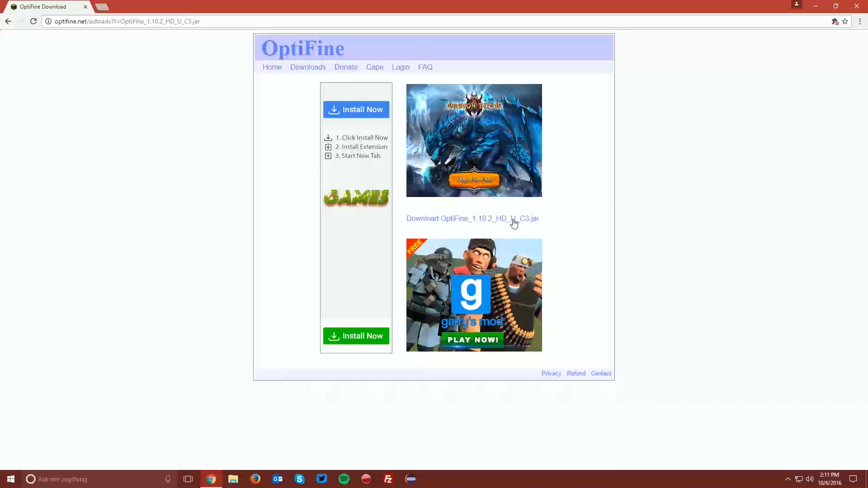
mouse_move(452, 222)
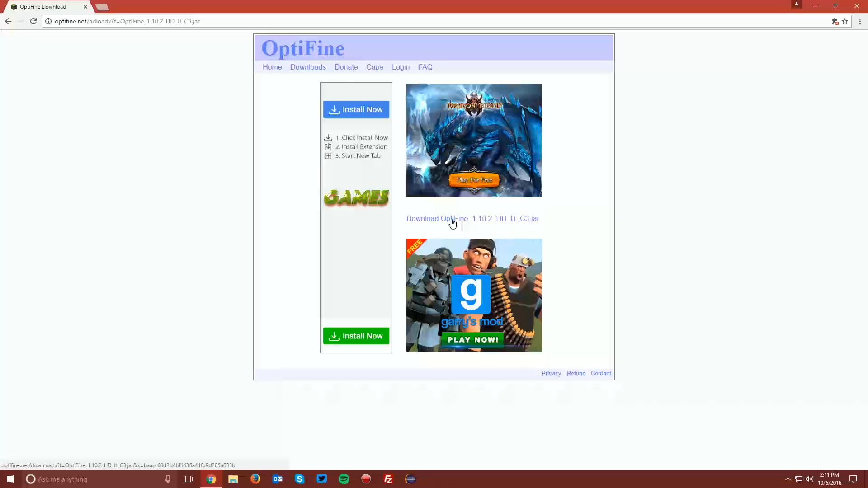
click(471, 218)
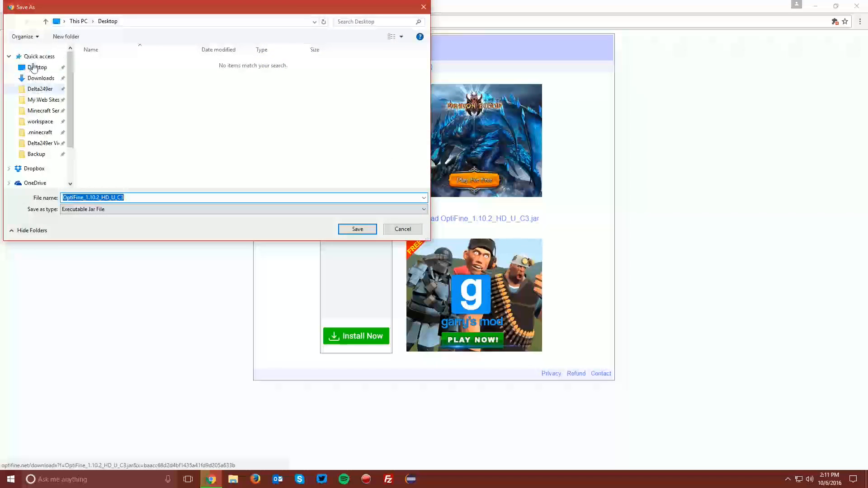
click(357, 229)
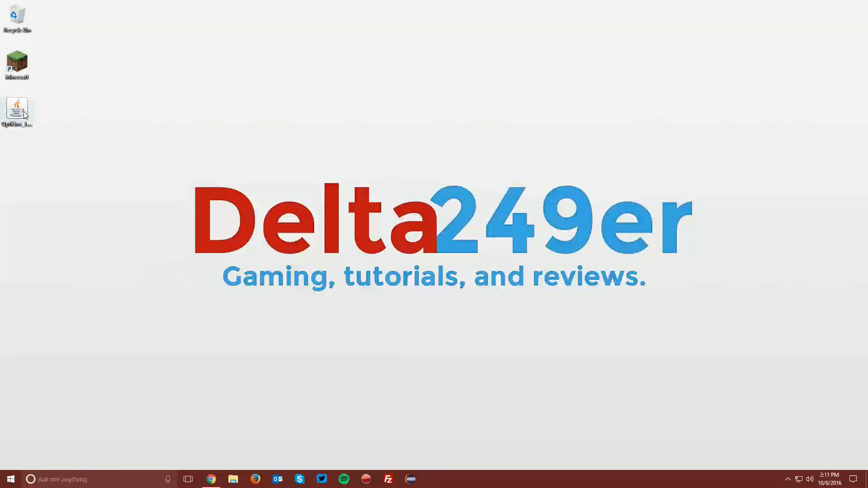
mouse_move(17, 109)
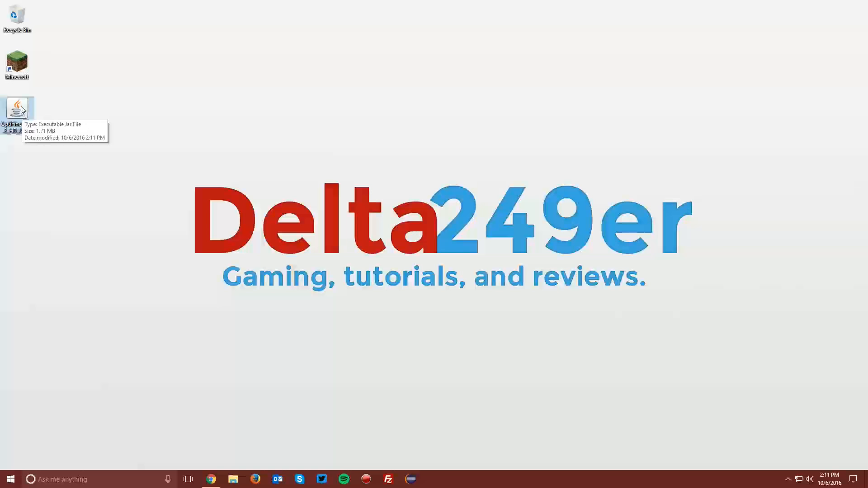
Step: Run the OptiFine jar with Java, install it into the Minecraft folder and acknowledge success
right_click(17, 109)
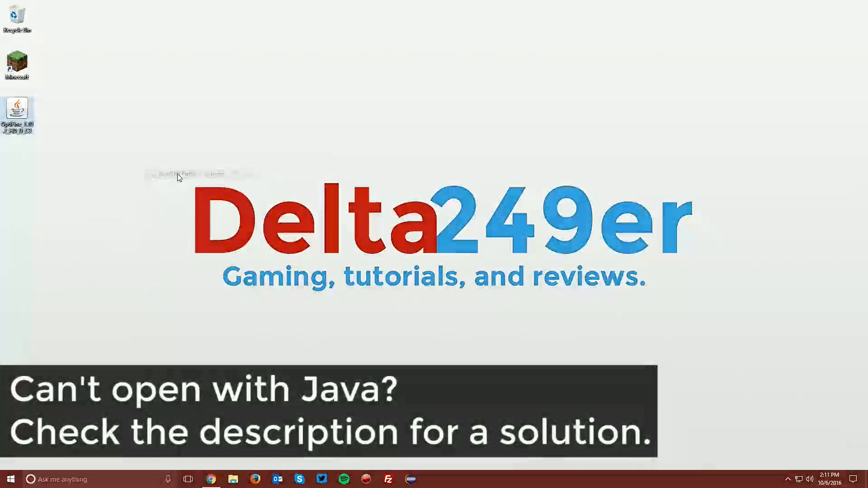
double_click(17, 109)
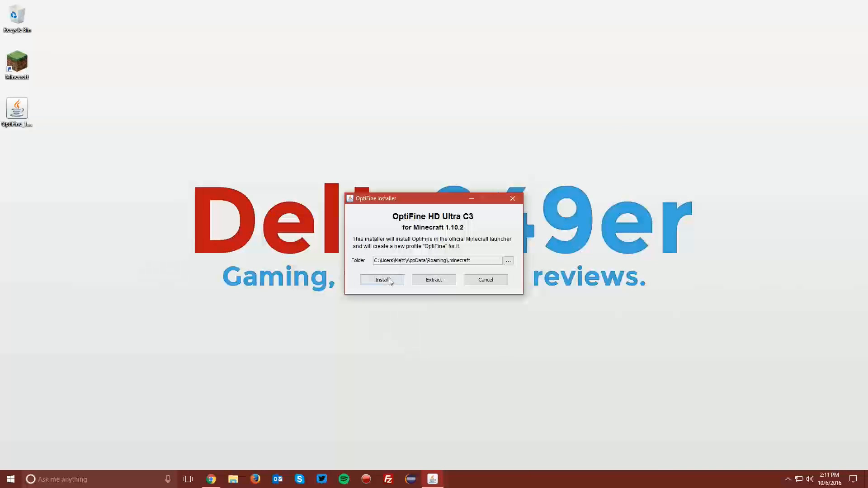
click(381, 280)
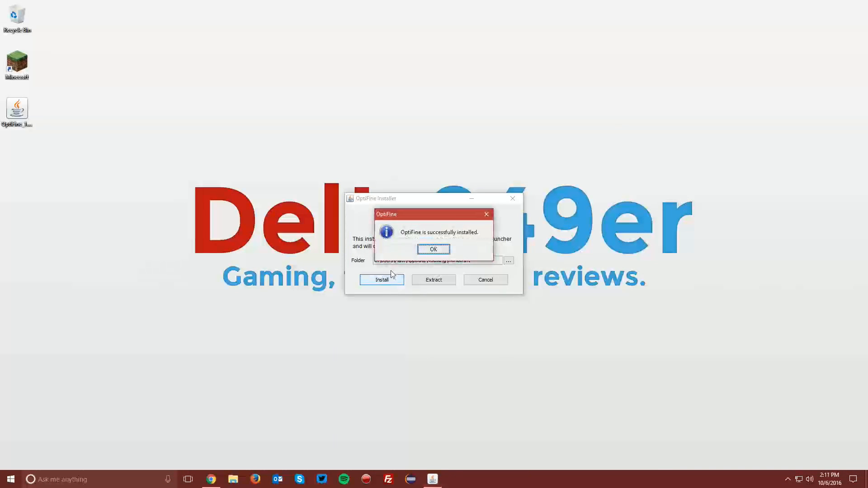
click(433, 248)
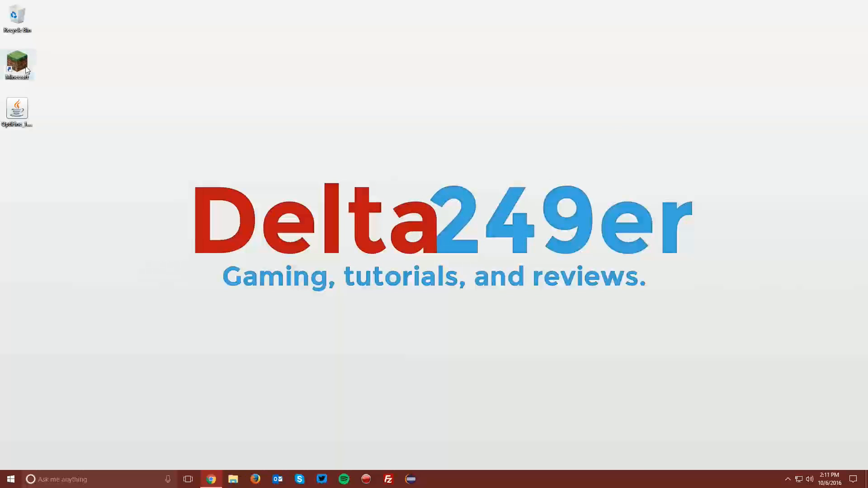
Step: Reopen the launcher and play Minecraft 1.10.2 with the OptiFine profile
double_click(17, 64)
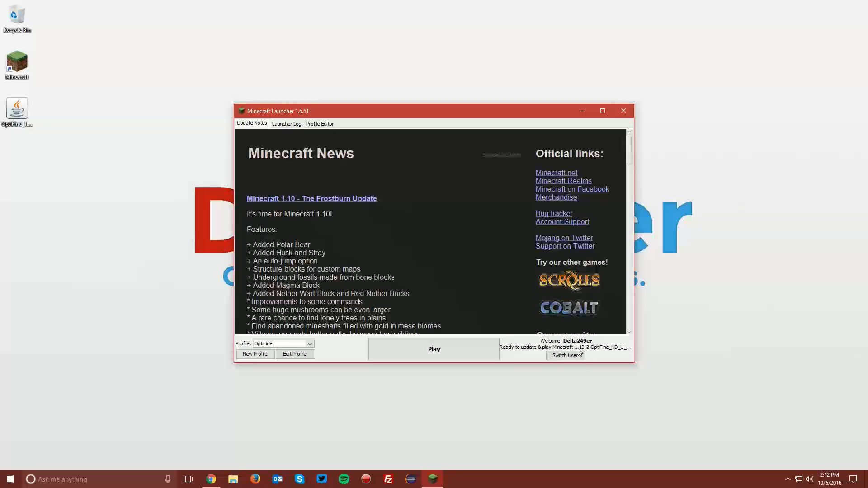
click(434, 350)
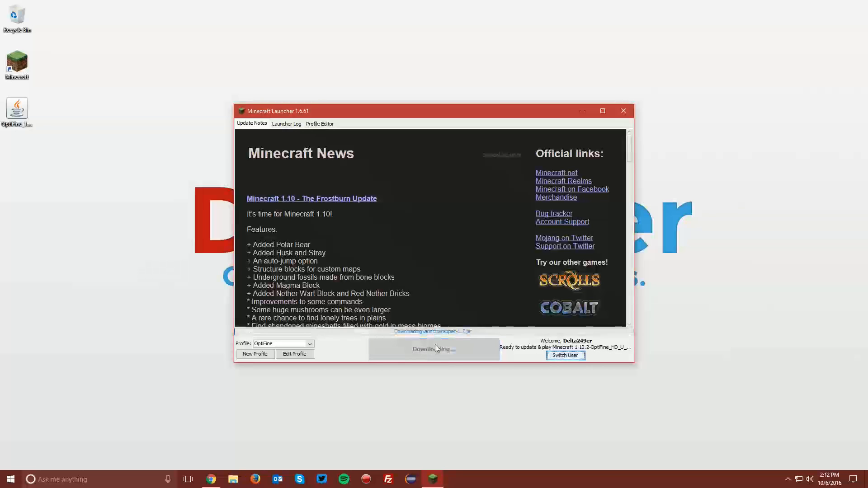
click(434, 348)
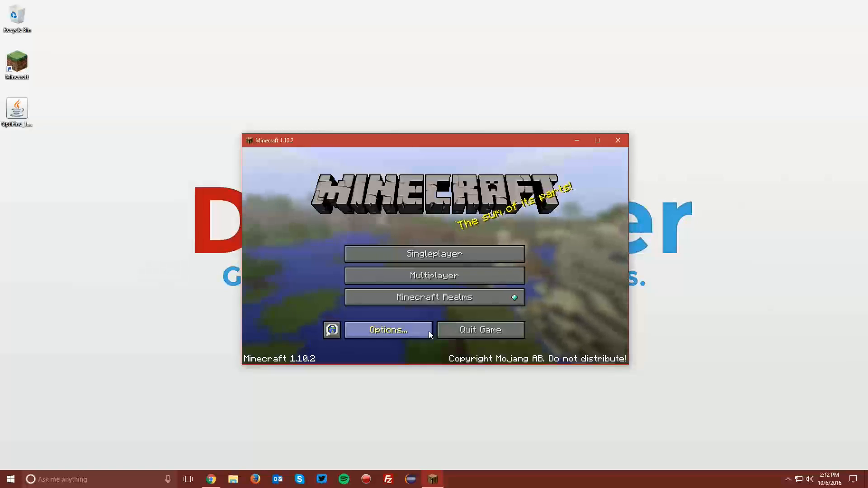
Step: Load a saved singleplayer world and check the F3 debug overlay shows OptiFine 1.10.2 HD U C3
click(434, 253)
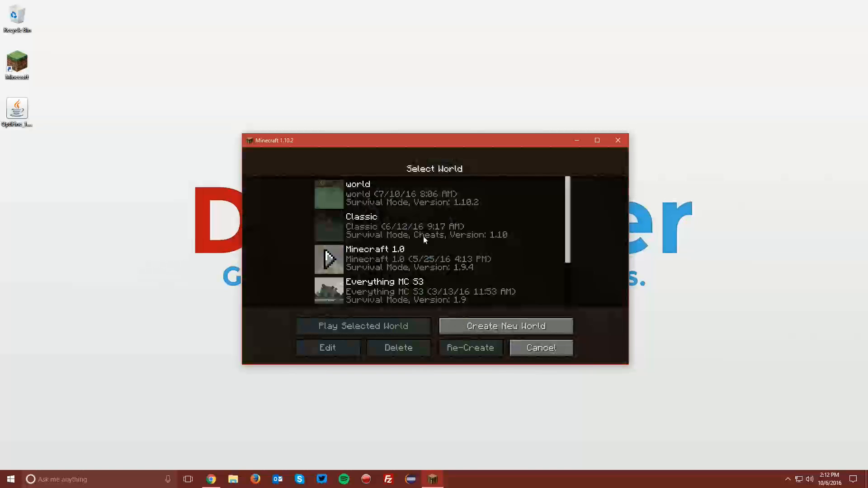
click(363, 325)
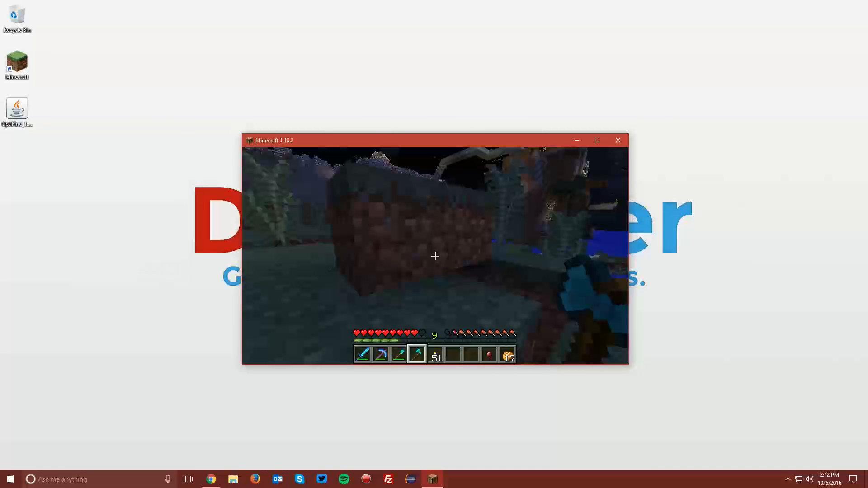
key(f3)
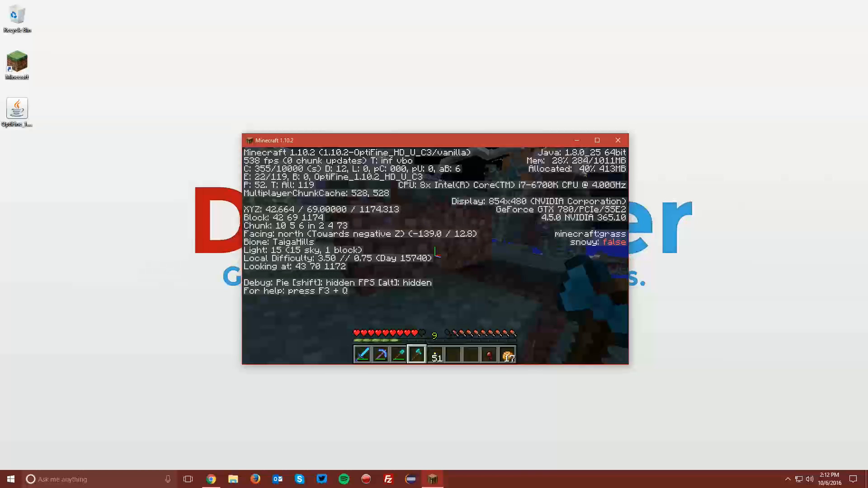
key(f3)
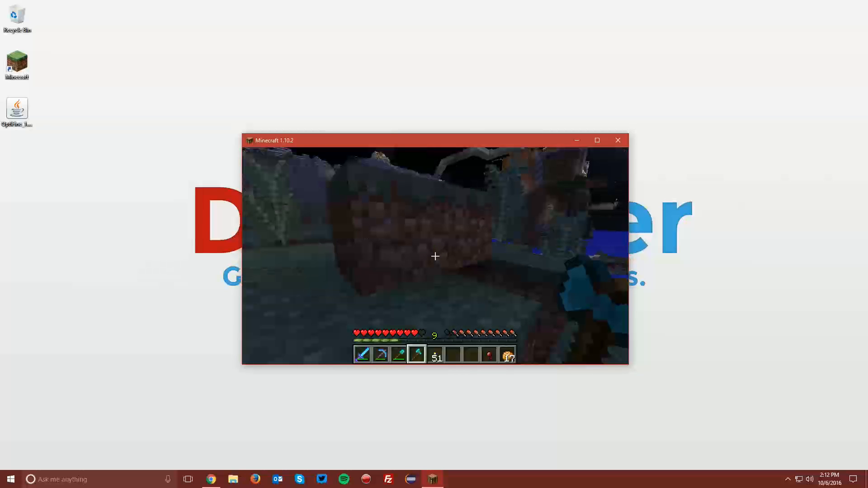
key(Escape)
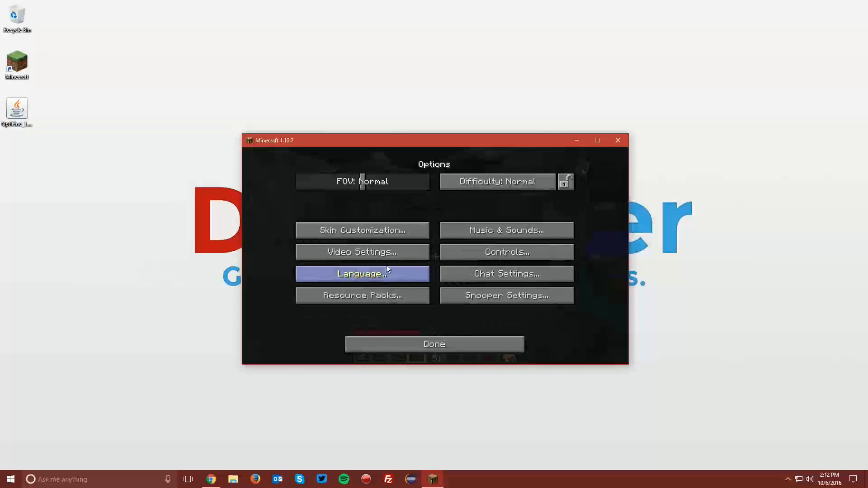
click(362, 252)
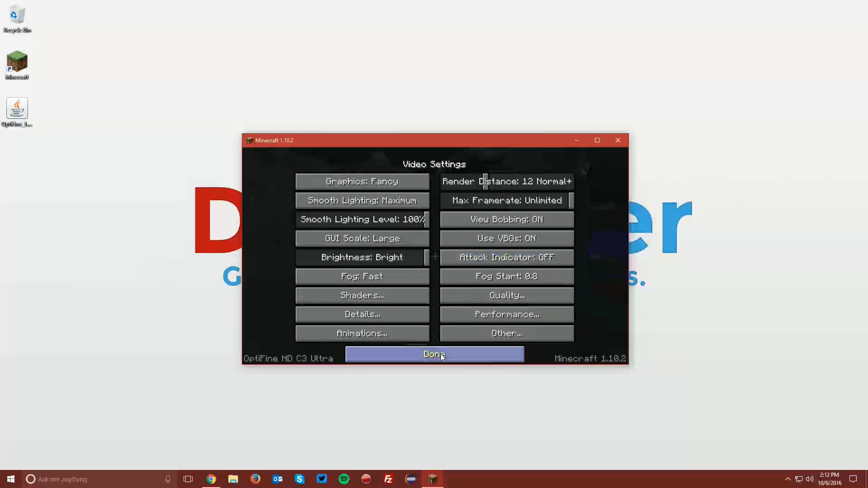
click(434, 355)
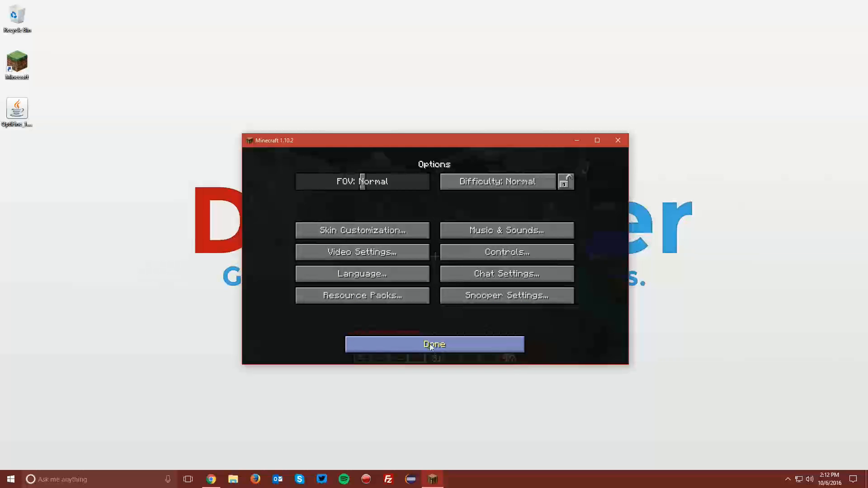
mouse_move(505, 252)
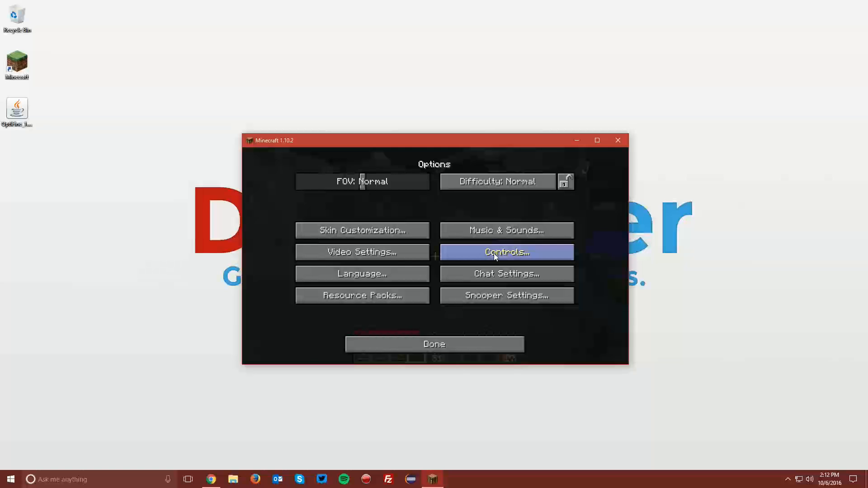
click(506, 252)
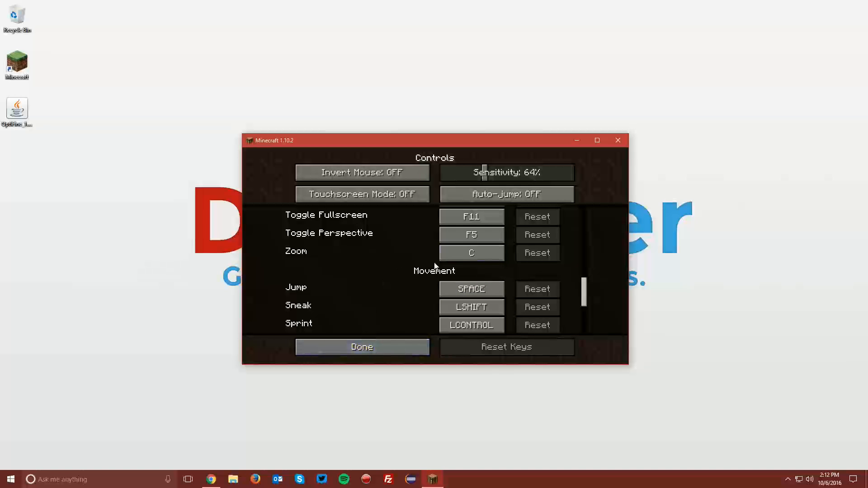
click(361, 347)
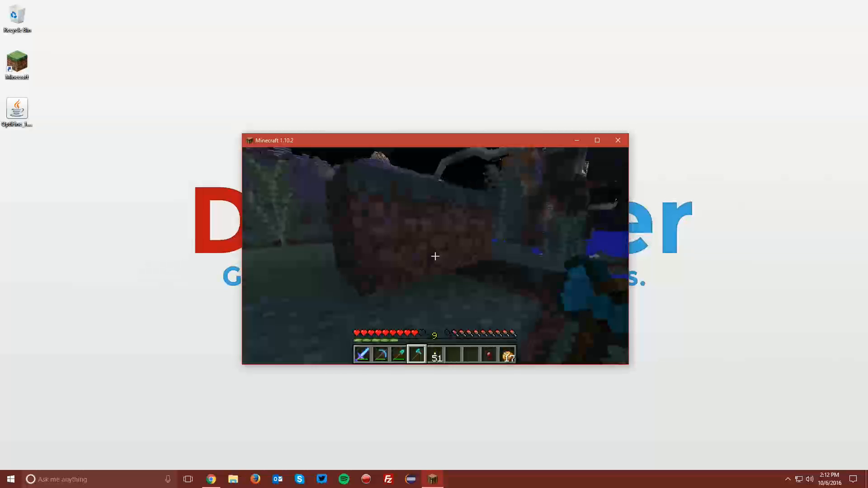